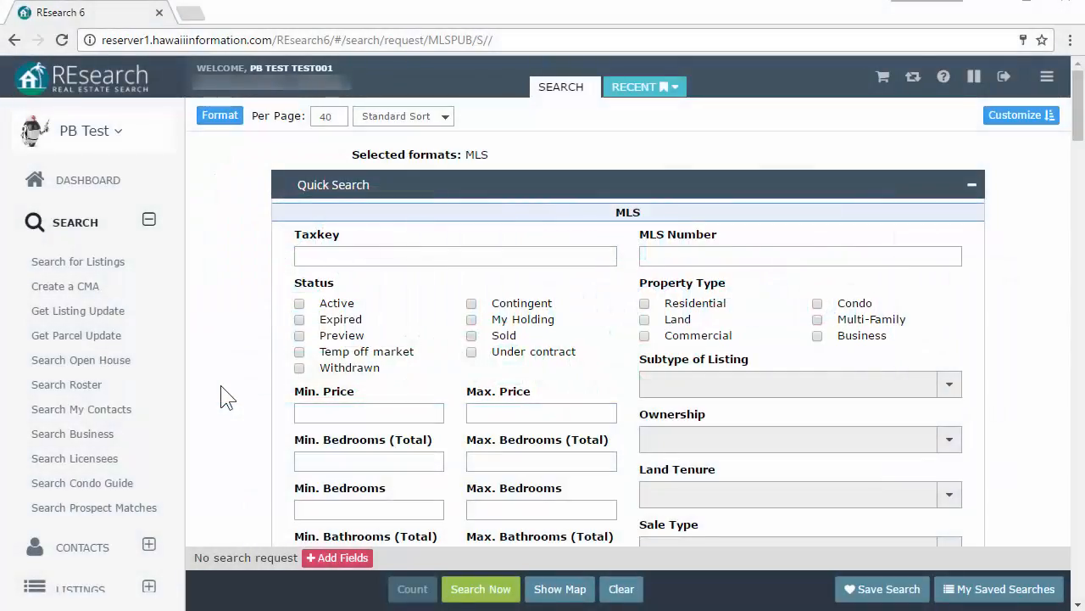
mouse_move(319, 358)
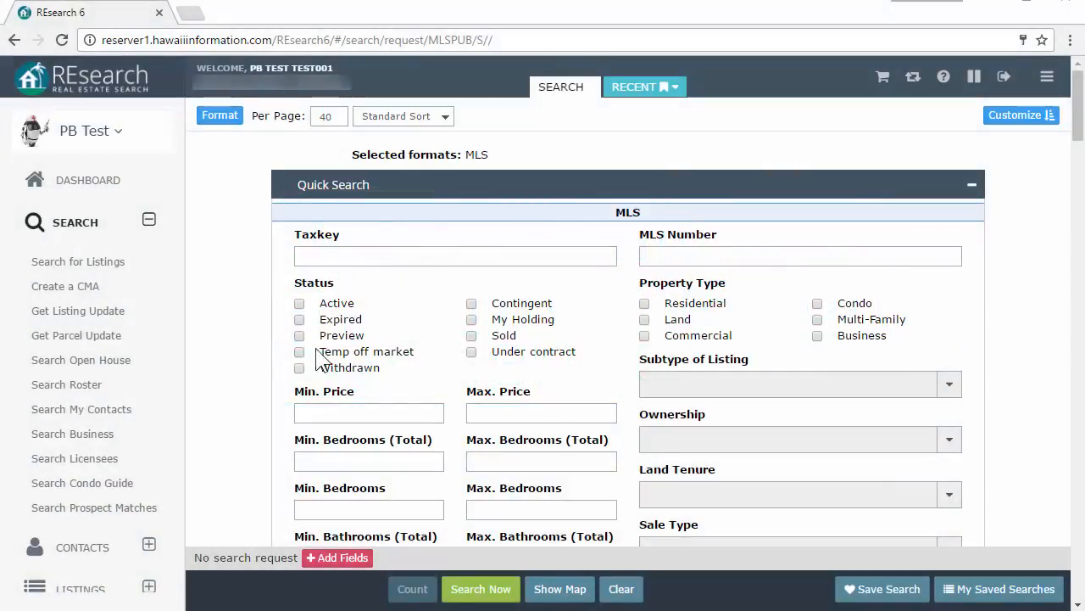
mouse_move(746, 282)
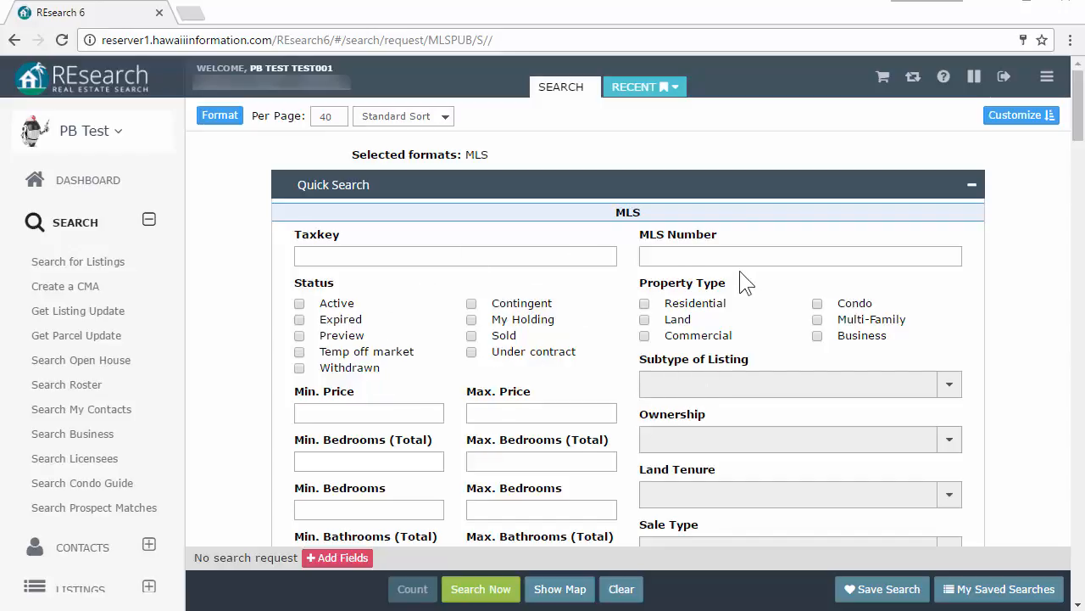
mouse_move(480, 299)
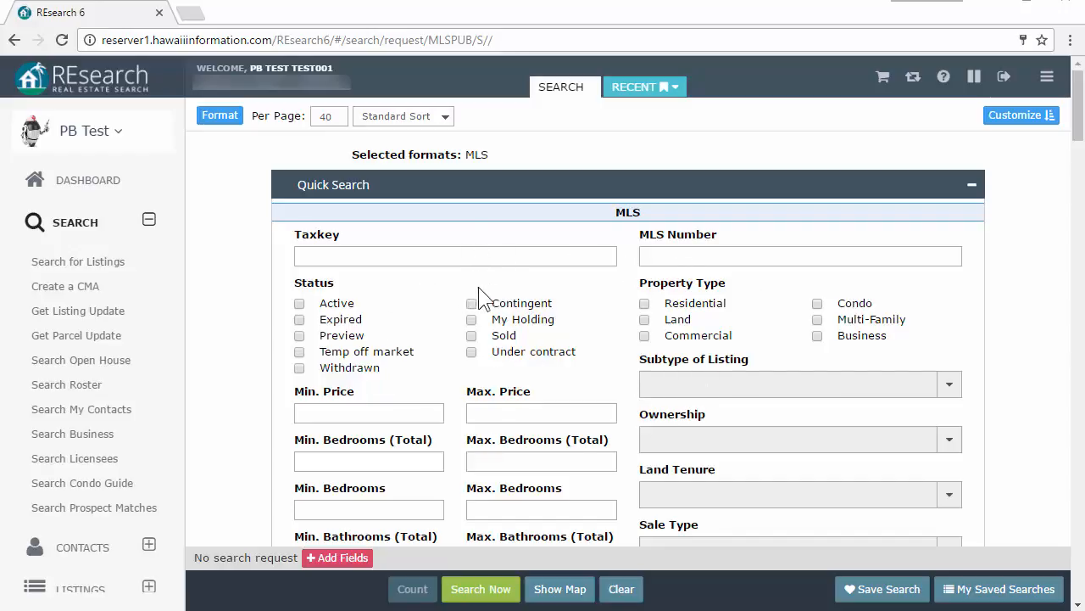
mouse_move(529, 296)
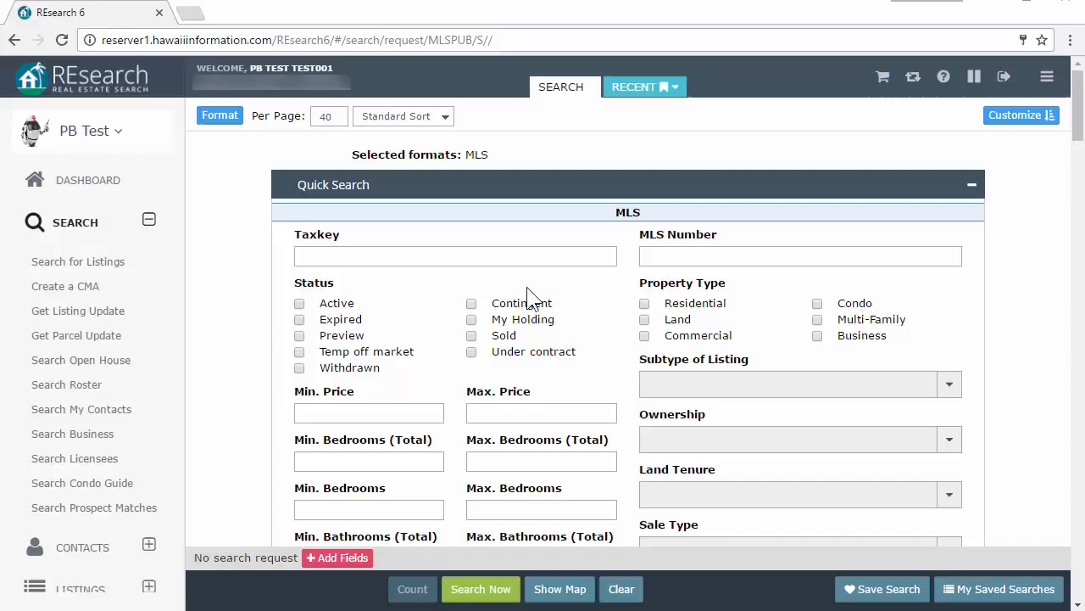
mouse_move(587, 317)
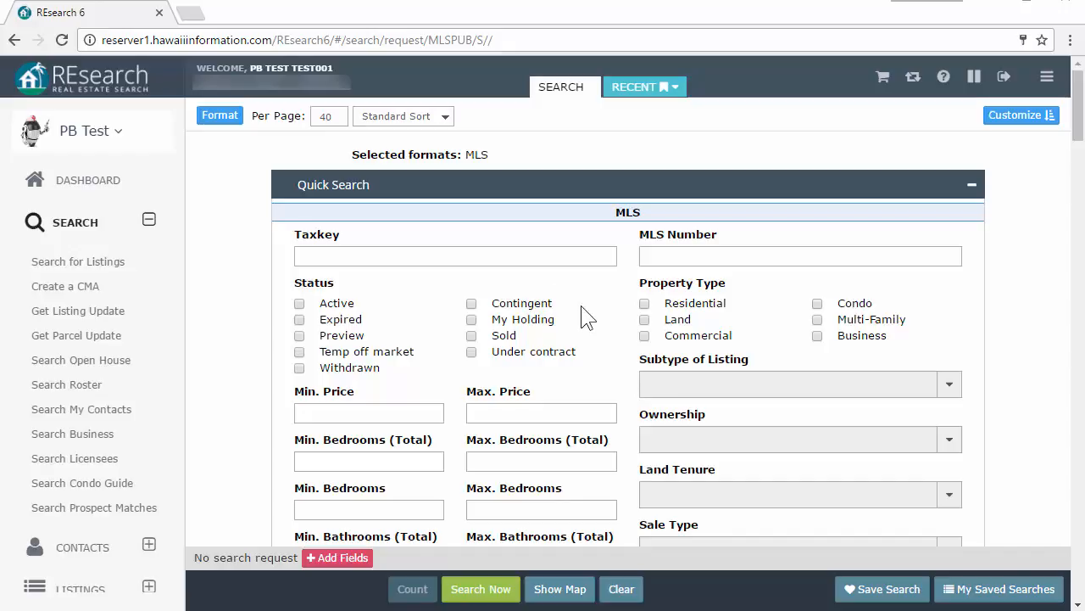
mouse_move(739, 275)
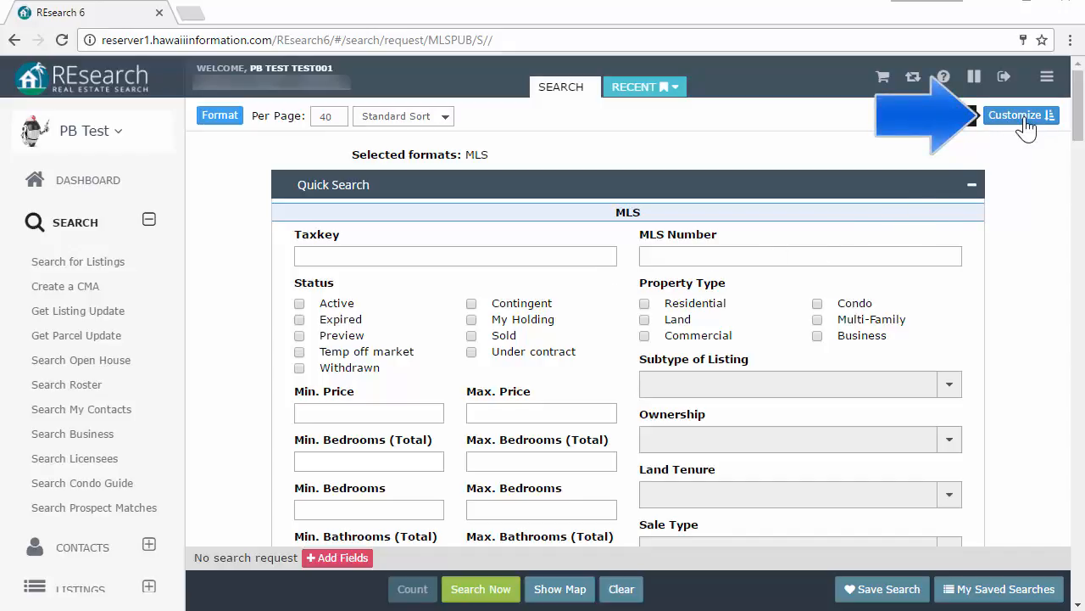
Enter customize mode and remove the Property Type and Subtype of Listing fields.
left_click(1023, 115)
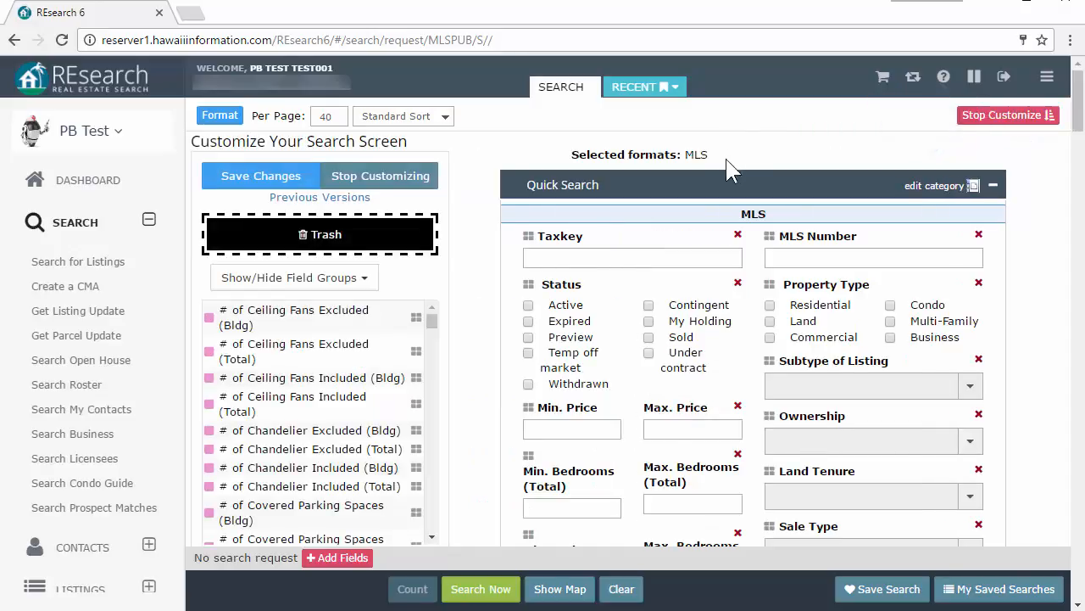
mouse_move(740, 282)
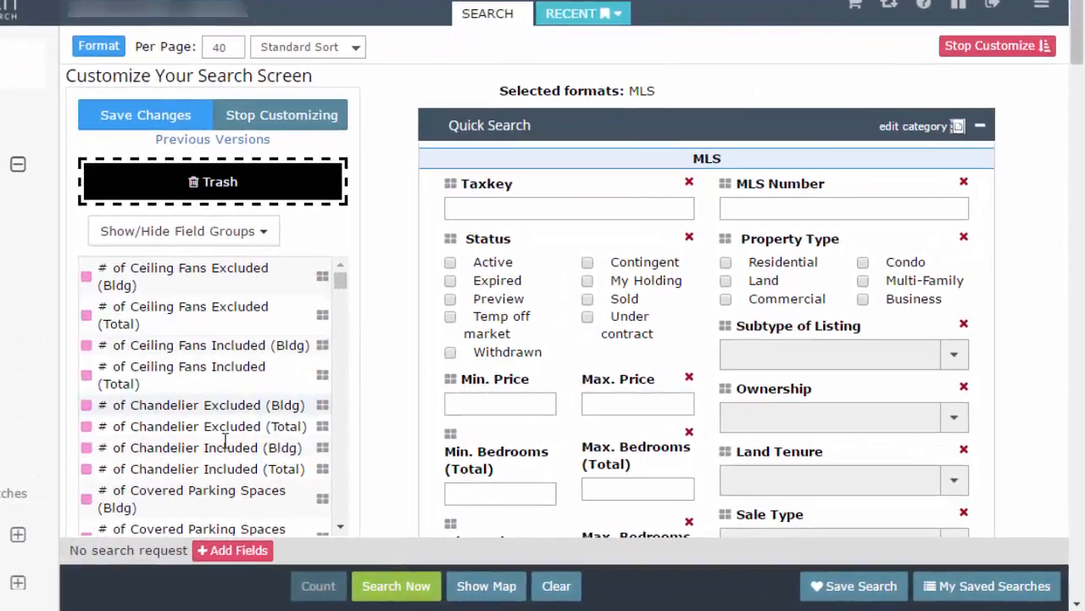
mouse_move(987, 255)
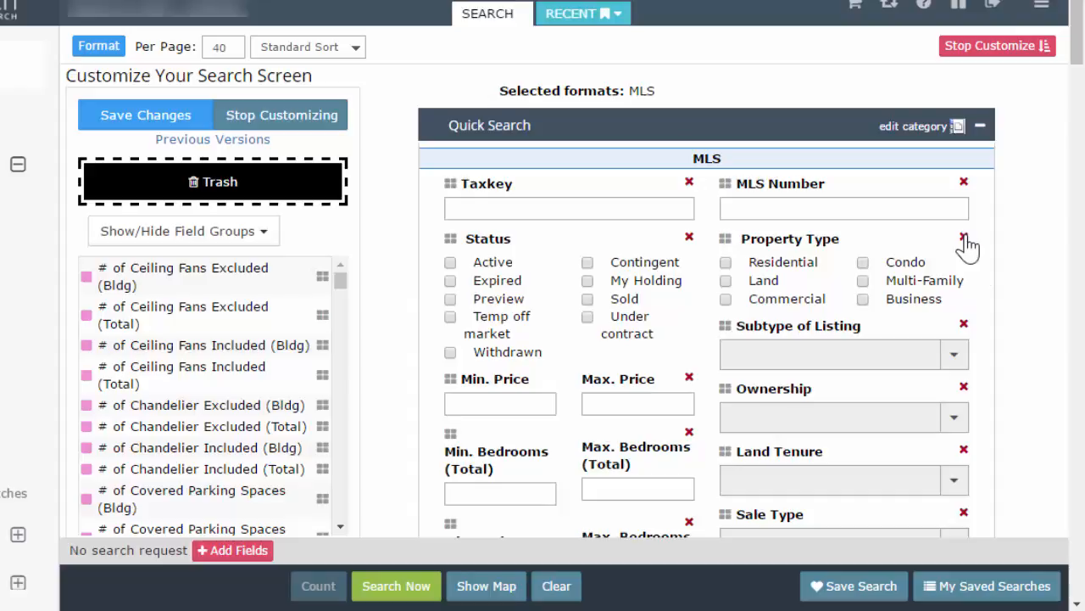
left_click(963, 238)
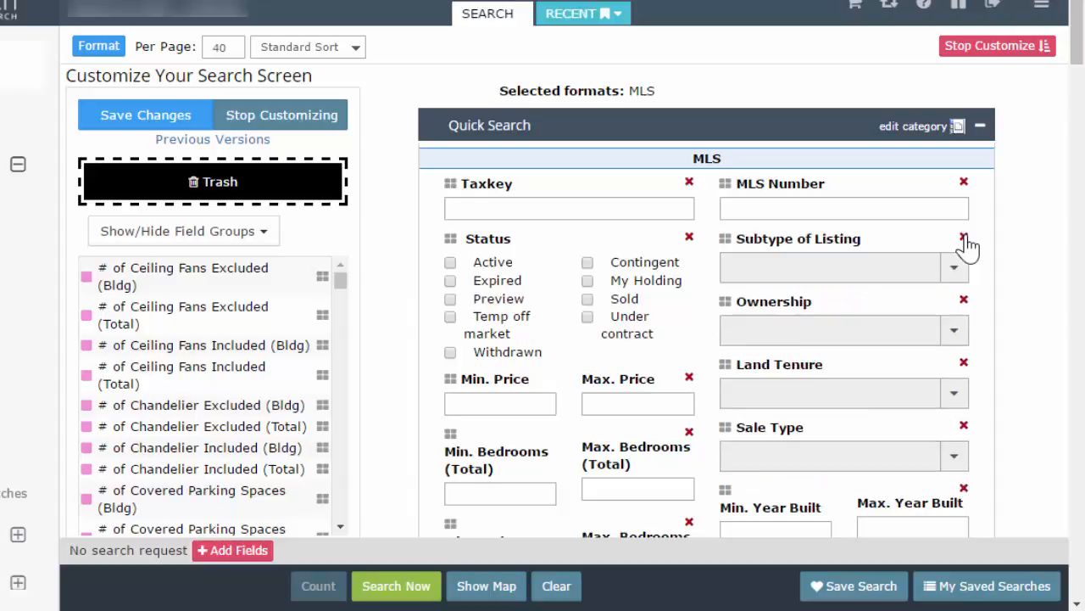
left_click(963, 237)
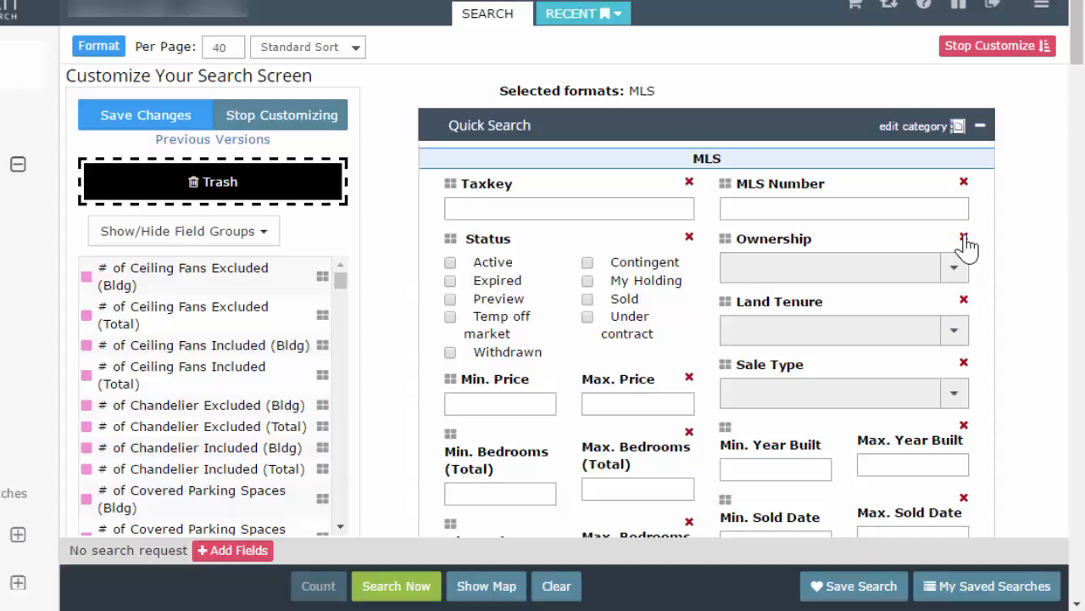
mouse_move(745, 194)
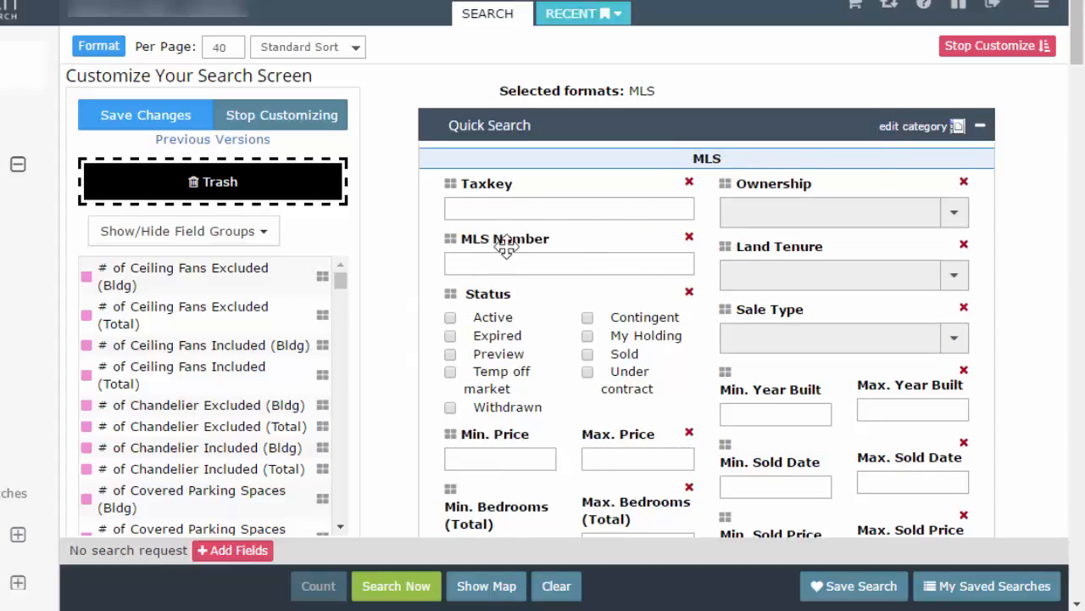
Move the Ownership field into the left column beneath MLS Number.
left_click_drag(773, 183, 485, 278)
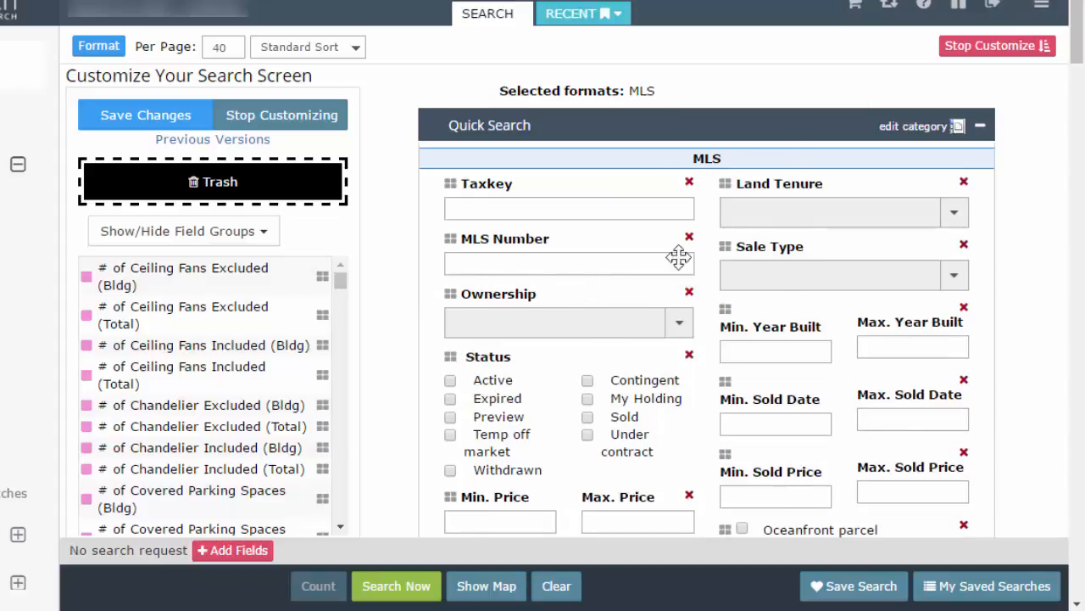
mouse_move(249, 288)
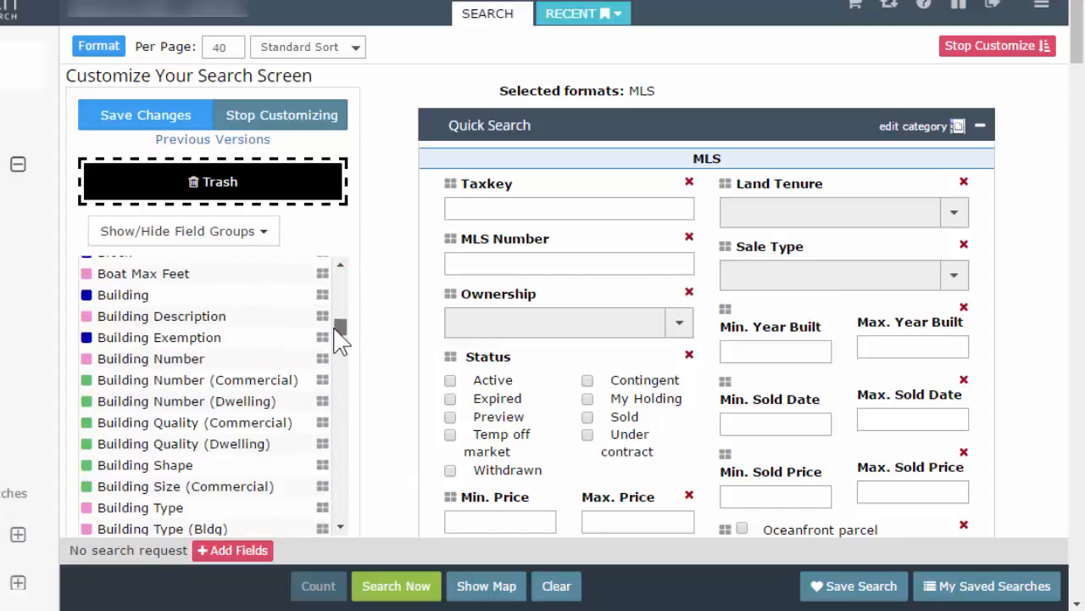
Add Days on Market range fields and listing/selling Agent ID fields to the form.
scroll("down", 3)
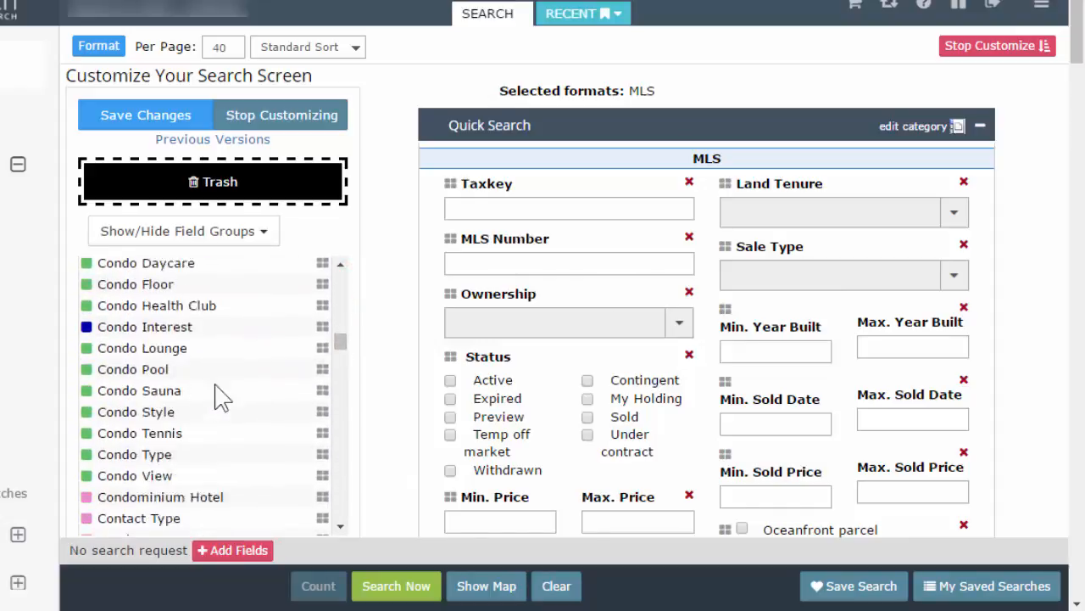
scroll("down", 3)
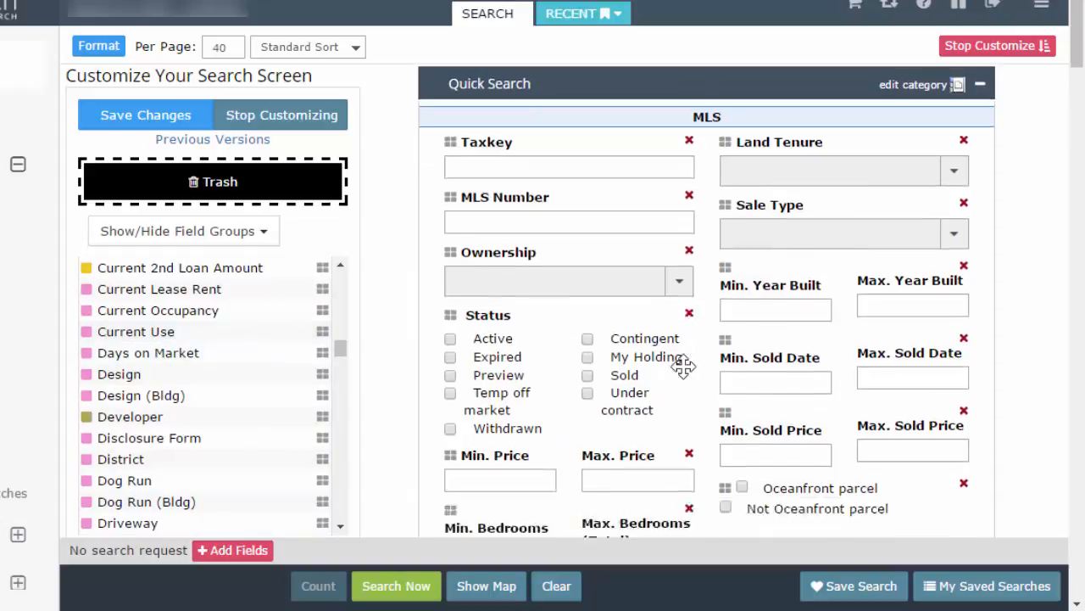
scroll("down", 3)
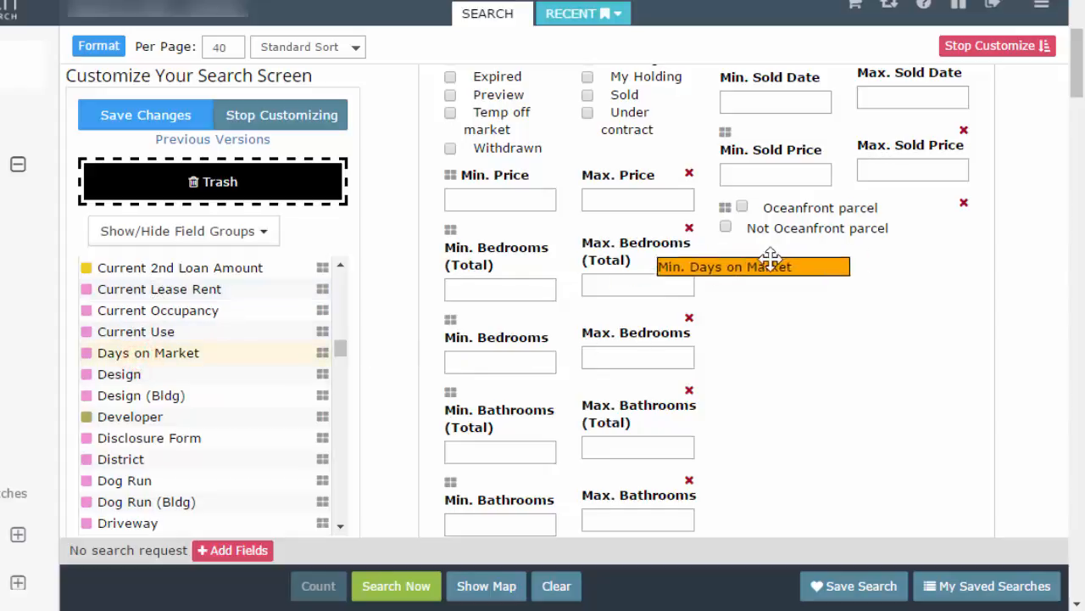
left_click_drag(753, 267, 840, 251)
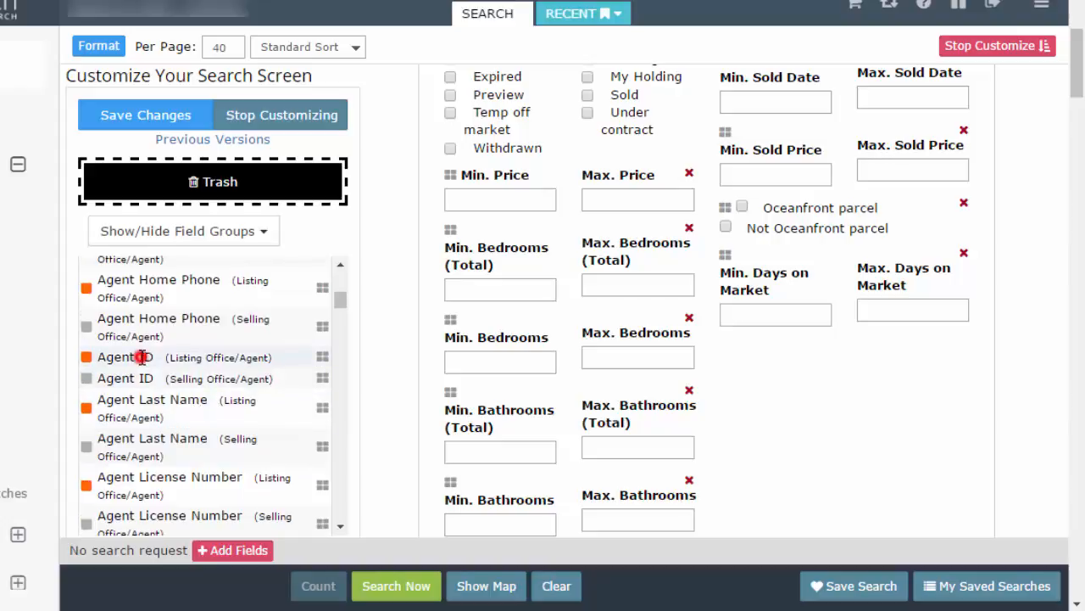
left_click(141, 356)
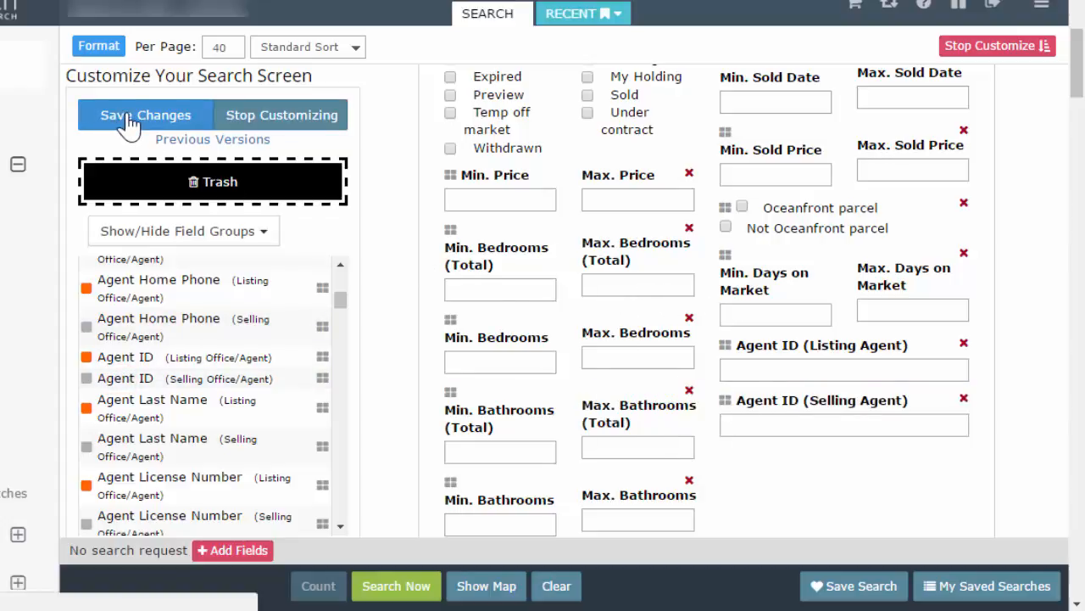
Save the customized layout and return to the regular MLS search form.
left_click(146, 115)
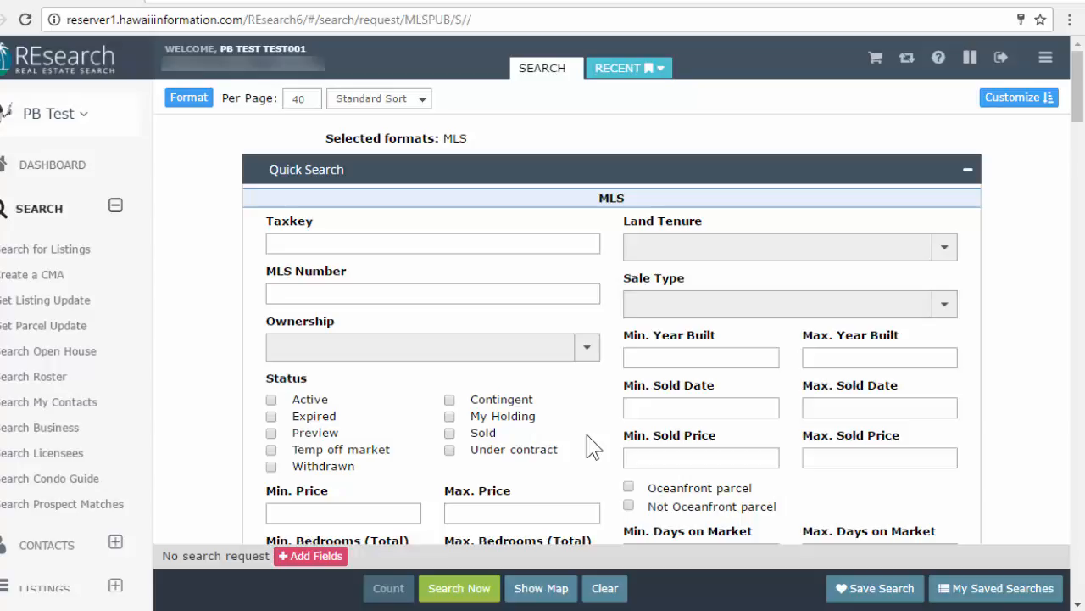
mouse_move(1006, 57)
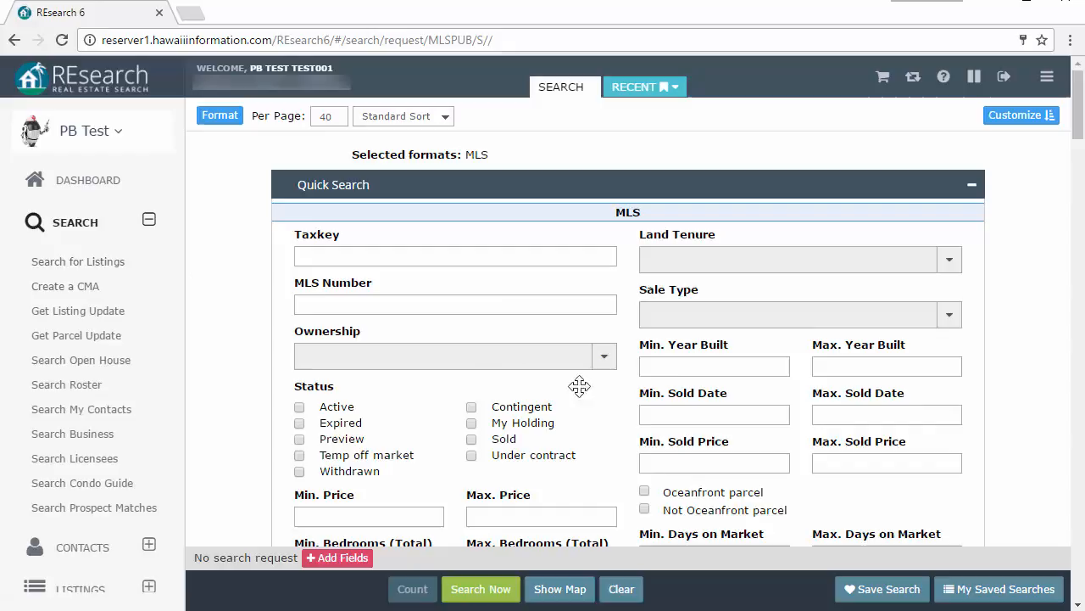
mouse_move(697, 384)
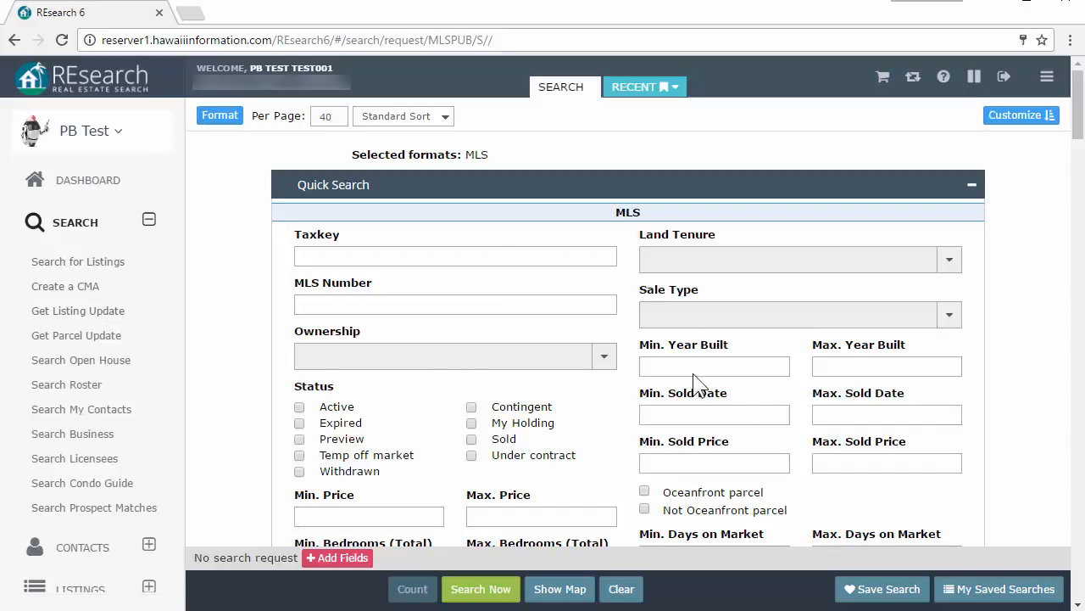
mouse_move(614, 391)
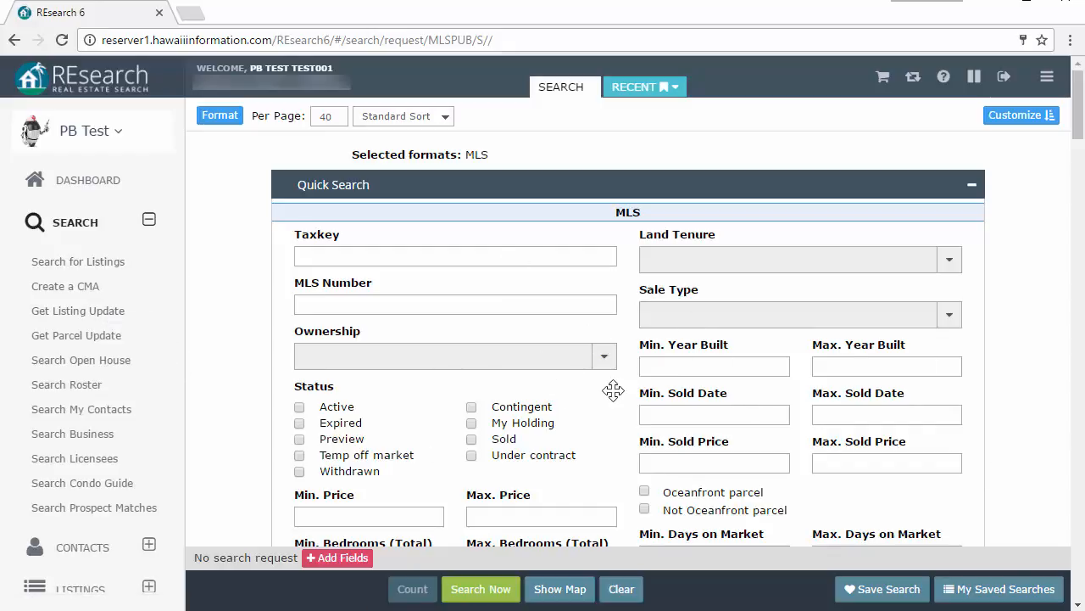
mouse_move(614, 390)
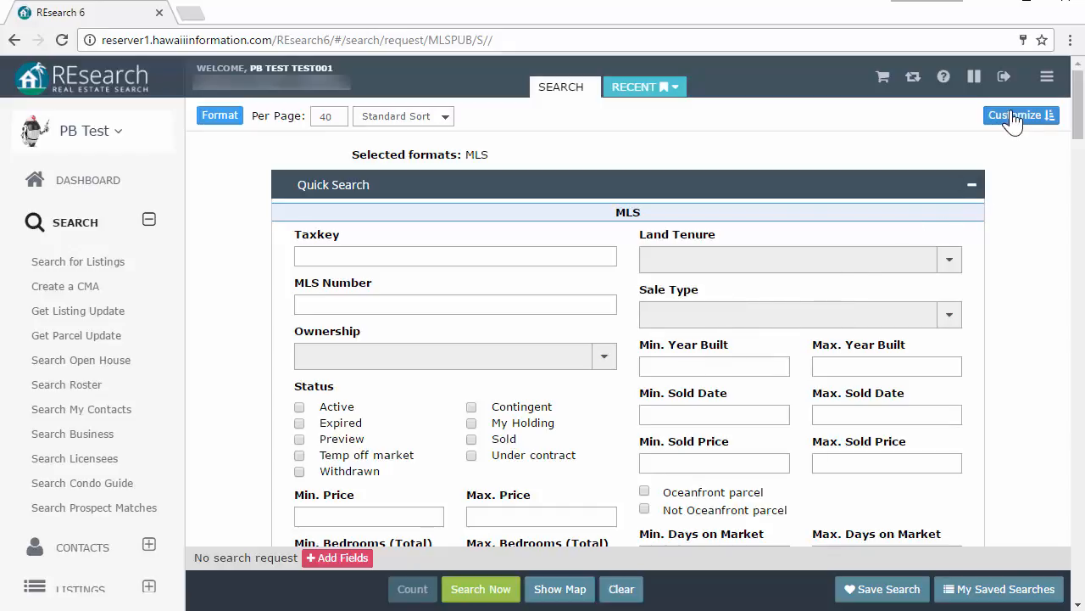
Re-enter customize mode and open the Restore a Prior Version dialog.
left_click(1021, 116)
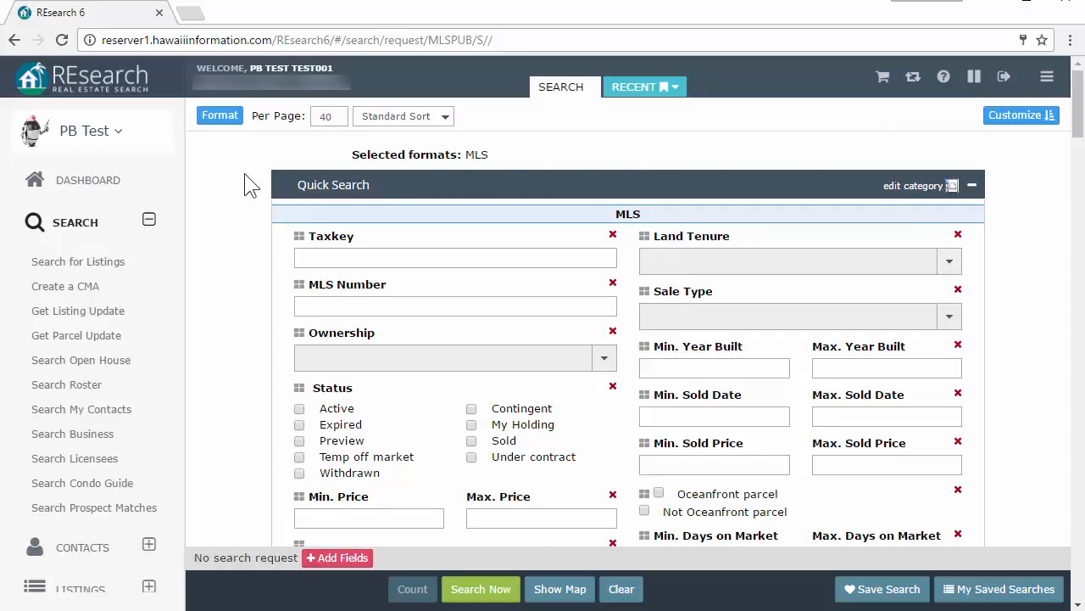
left_click(1021, 115)
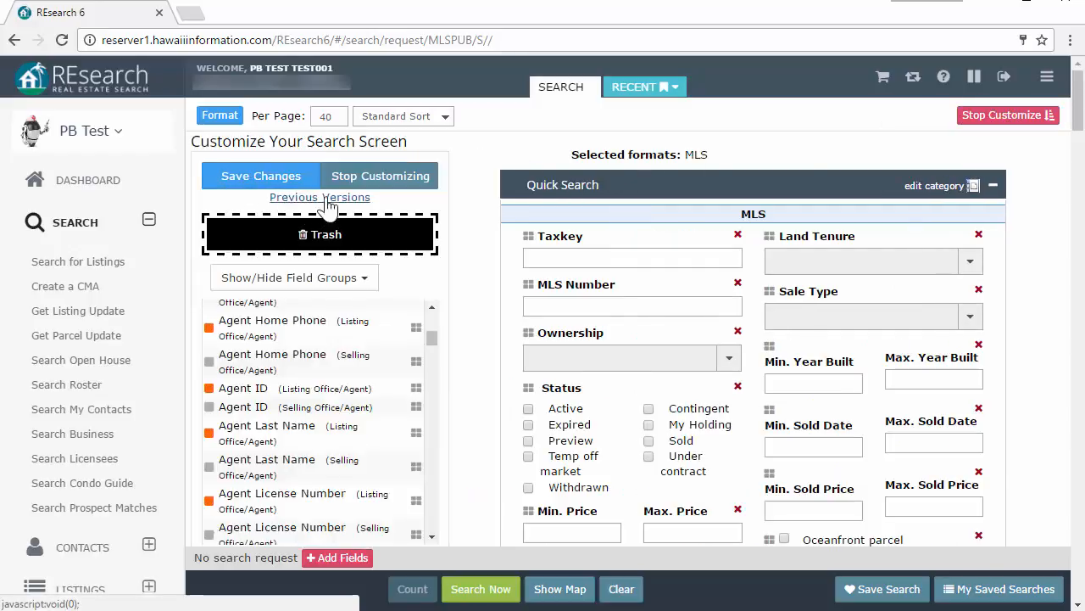
left_click(319, 197)
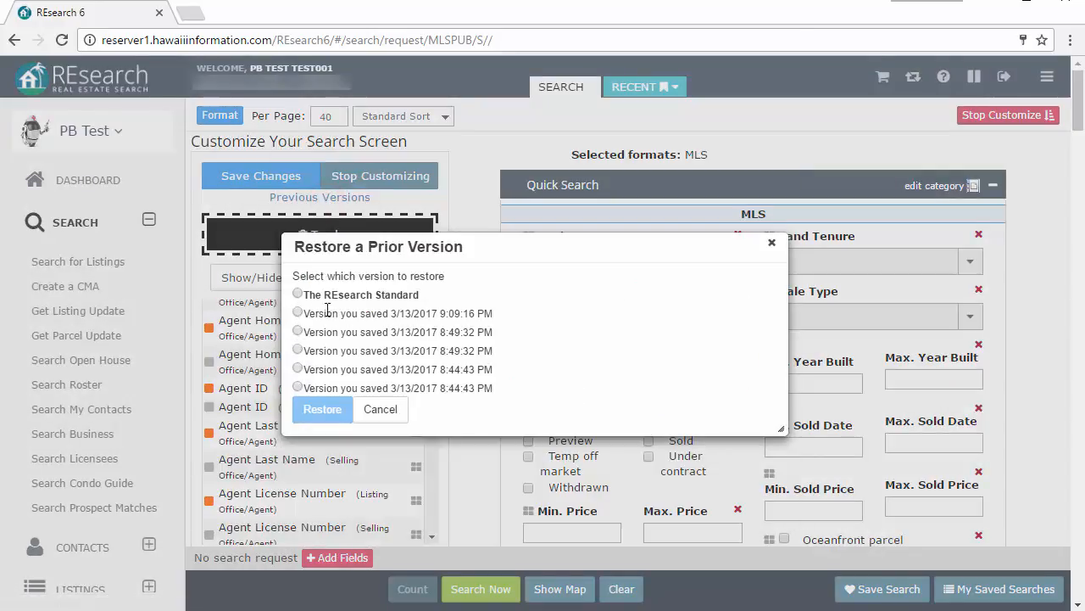
Restore The REsearch Standard layout version and save the changes.
left_click(296, 295)
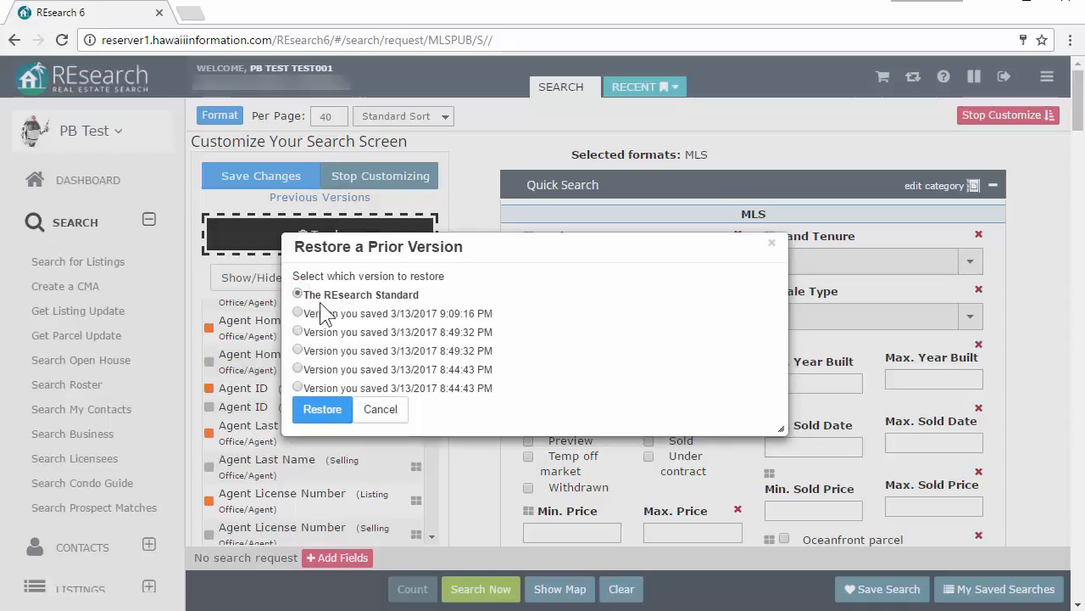
left_click(380, 408)
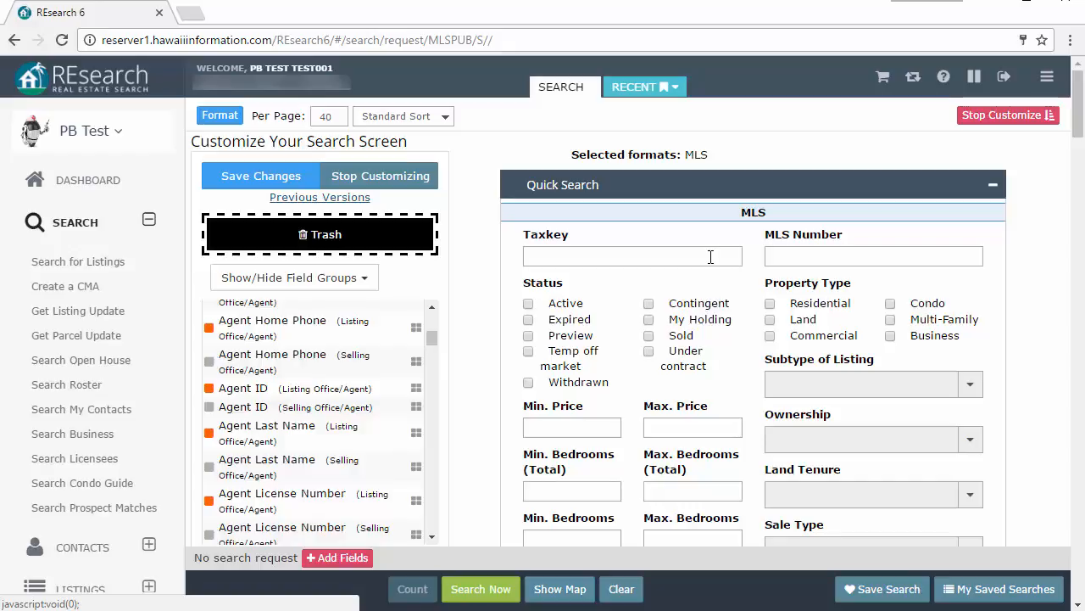
mouse_move(207, 170)
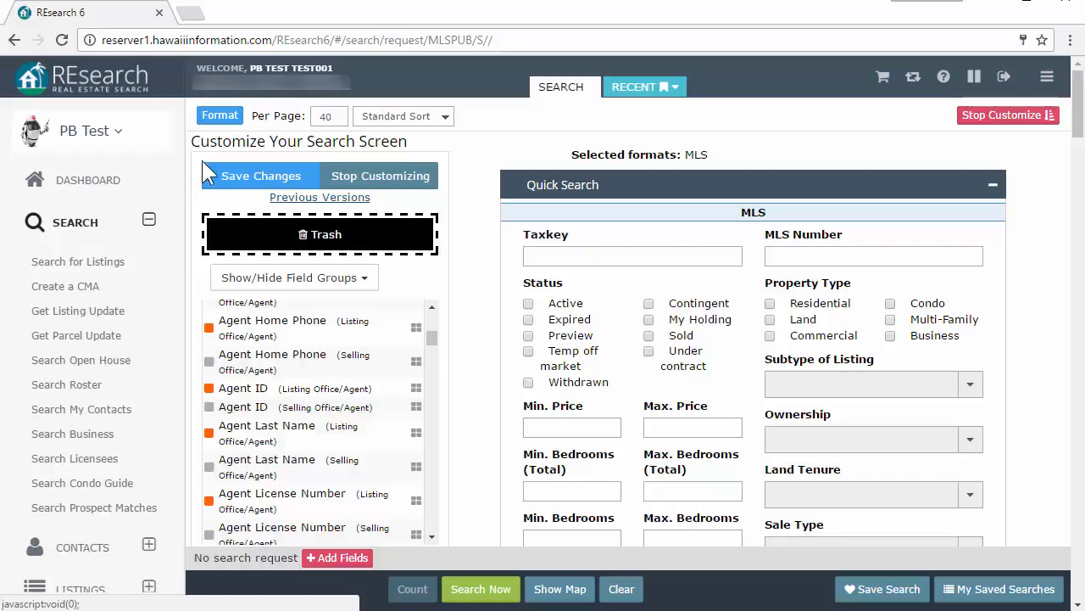
mouse_move(519, 392)
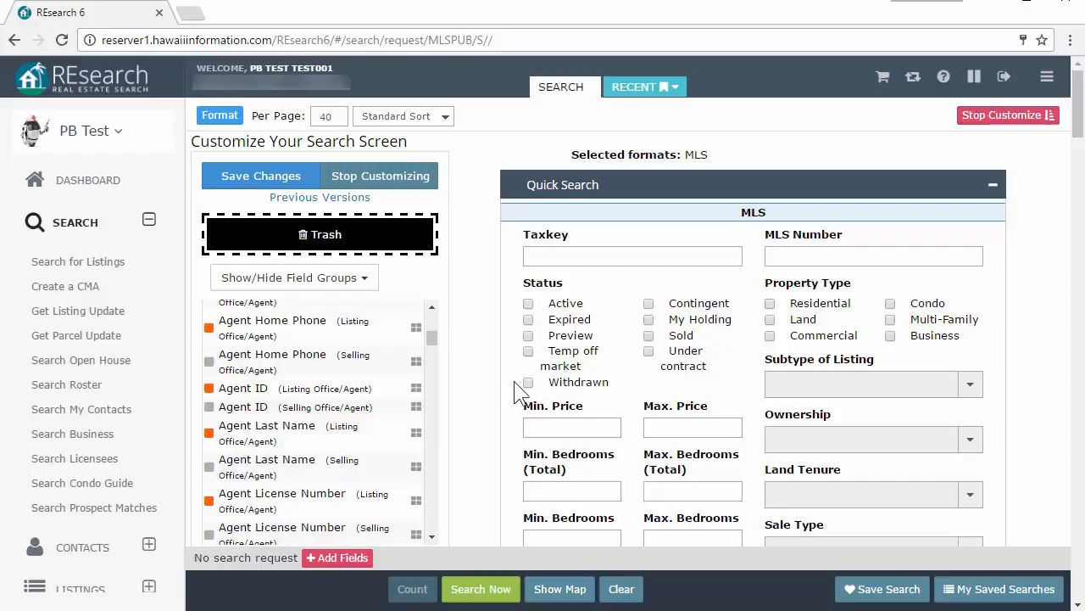
left_click(1007, 116)
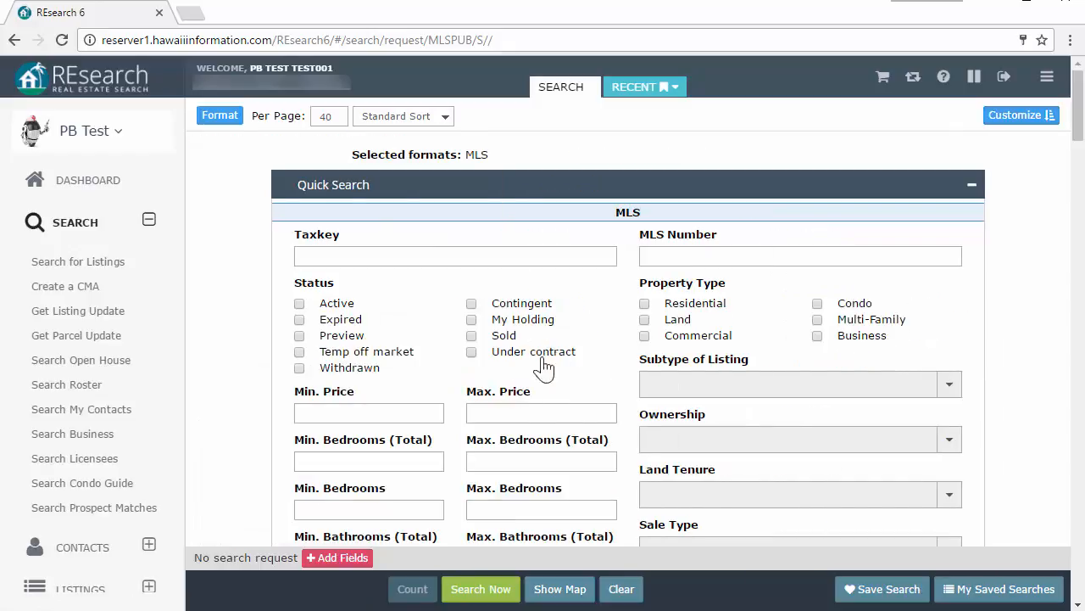
mouse_move(1020, 115)
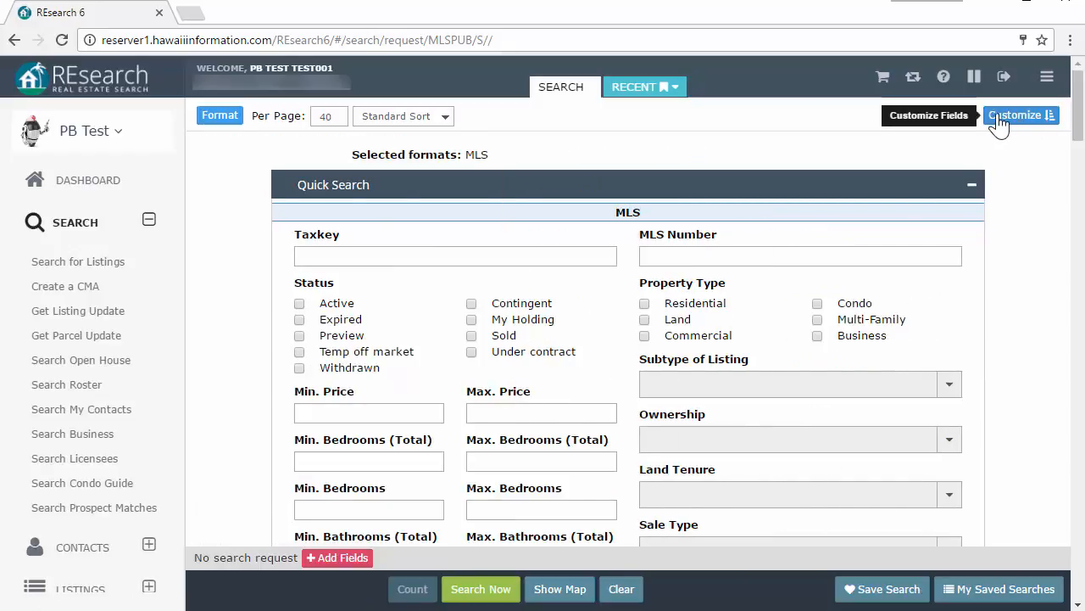